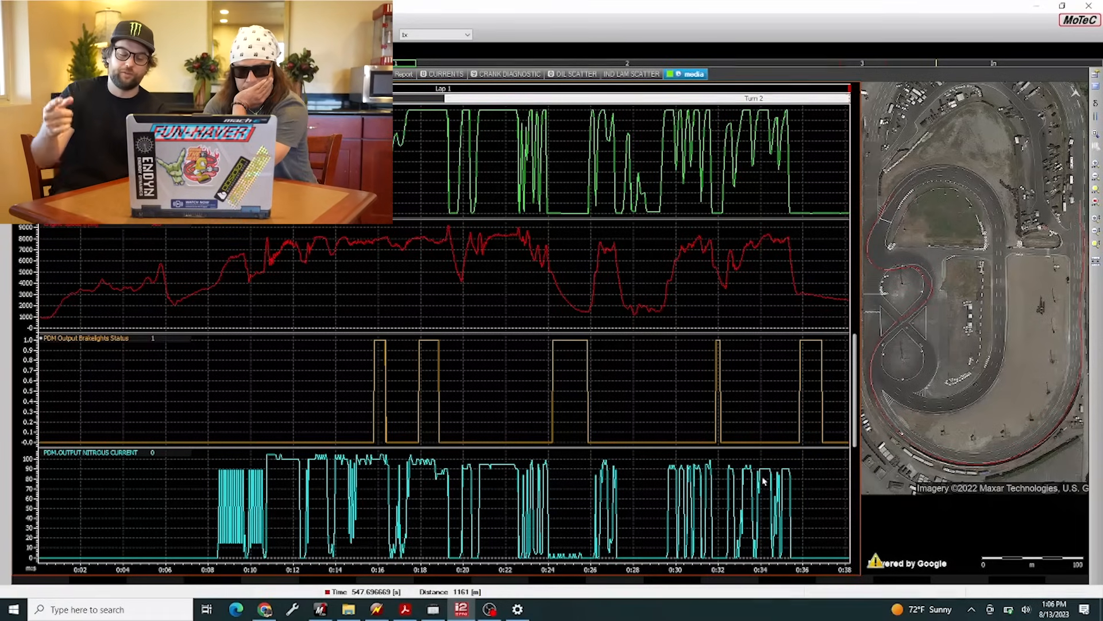
{"action": "mouse_move", "coordinate": [51, 483]}
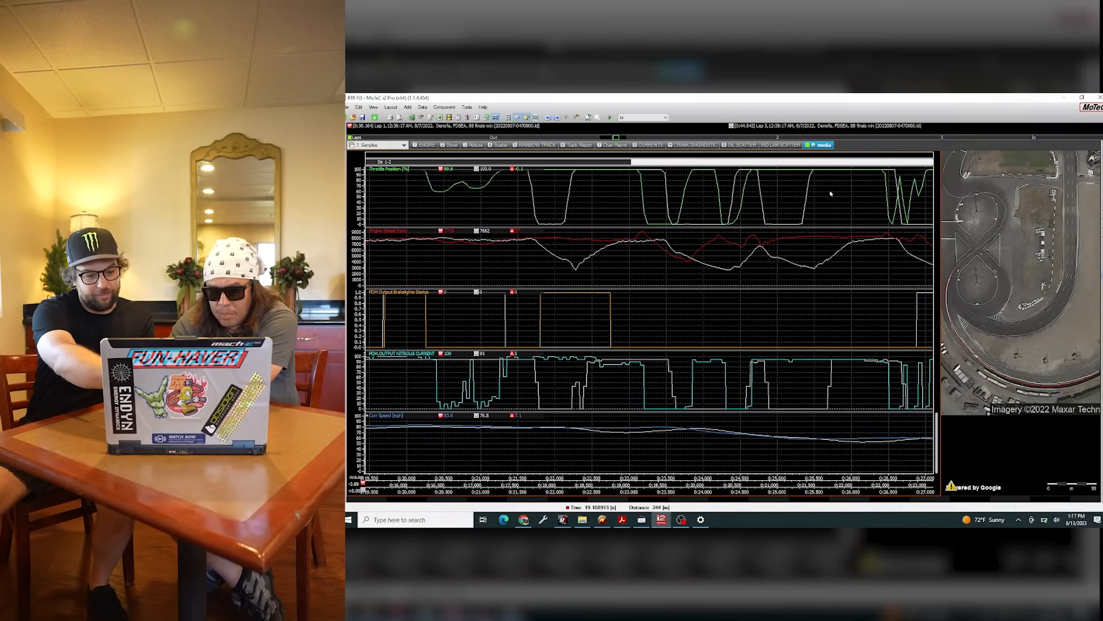
{"action": "mouse_move", "coordinate": [780, 384]}
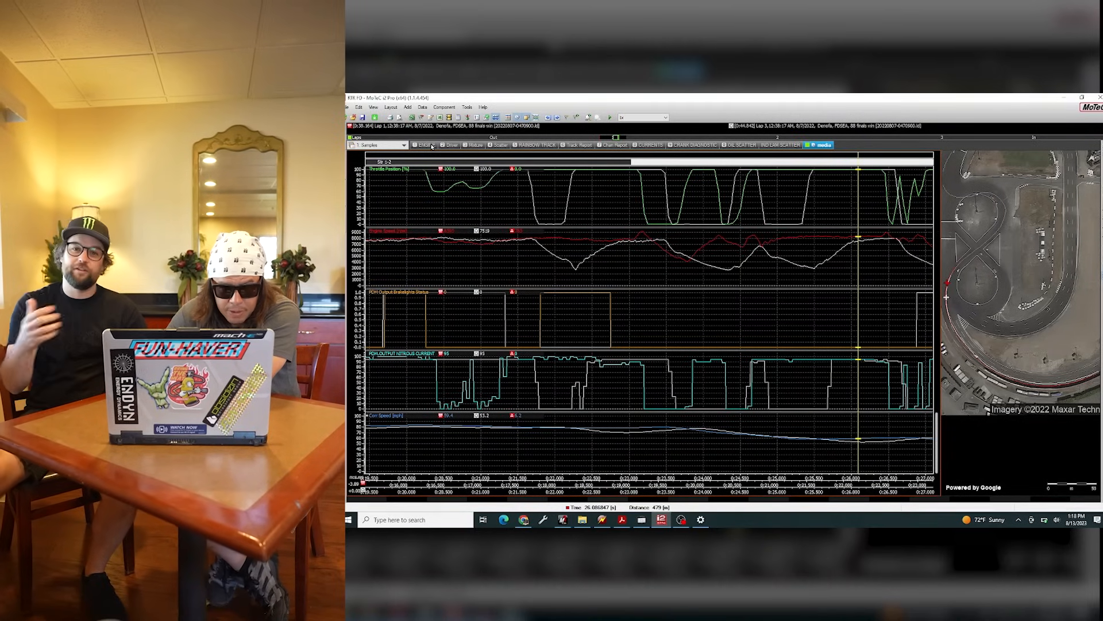
Switch to the Engine worksheet showing speed, pressure, temperature and duty-cycle traces across all laps
{"action": "left_click", "coordinate": [439, 145]}
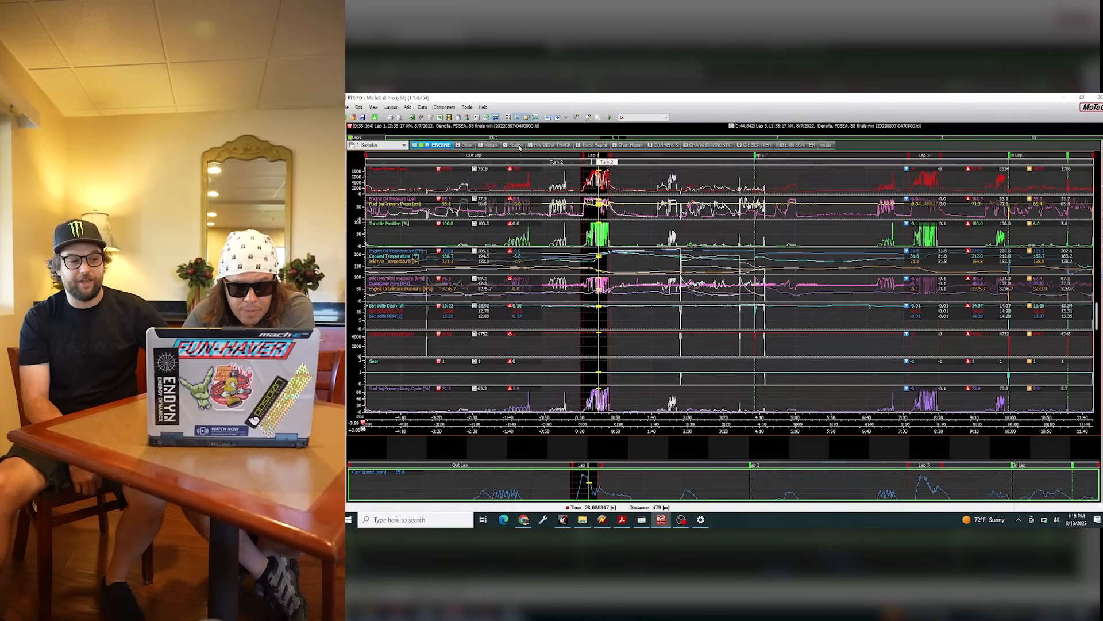
Pass through the Scatter worksheet to reach the Mixture sheet with lambda-versus-RPM scatter plots
{"action": "left_click", "coordinate": [514, 145]}
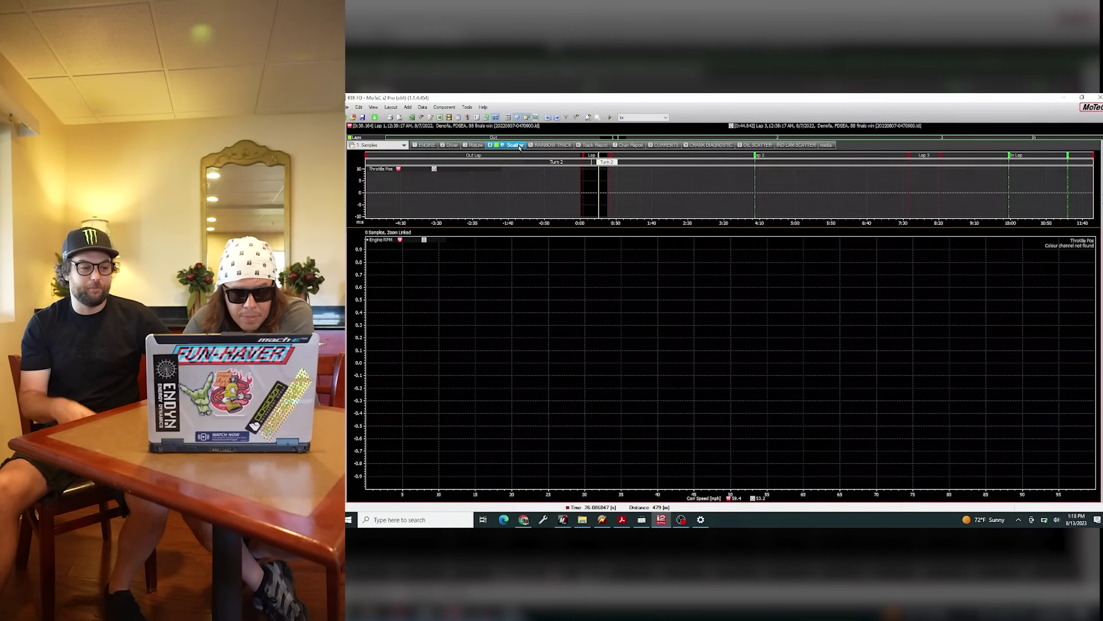
{"action": "left_click", "coordinate": [489, 145]}
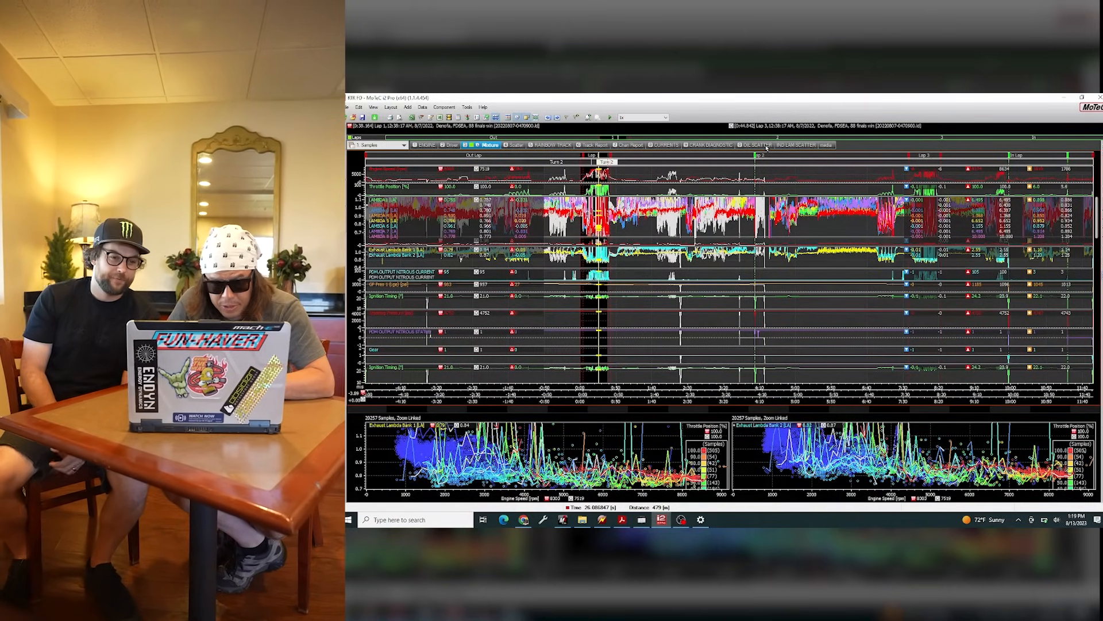
View the Oil Scatter worksheet, then return to the full-session Engine sheet
{"action": "left_click", "coordinate": [753, 145]}
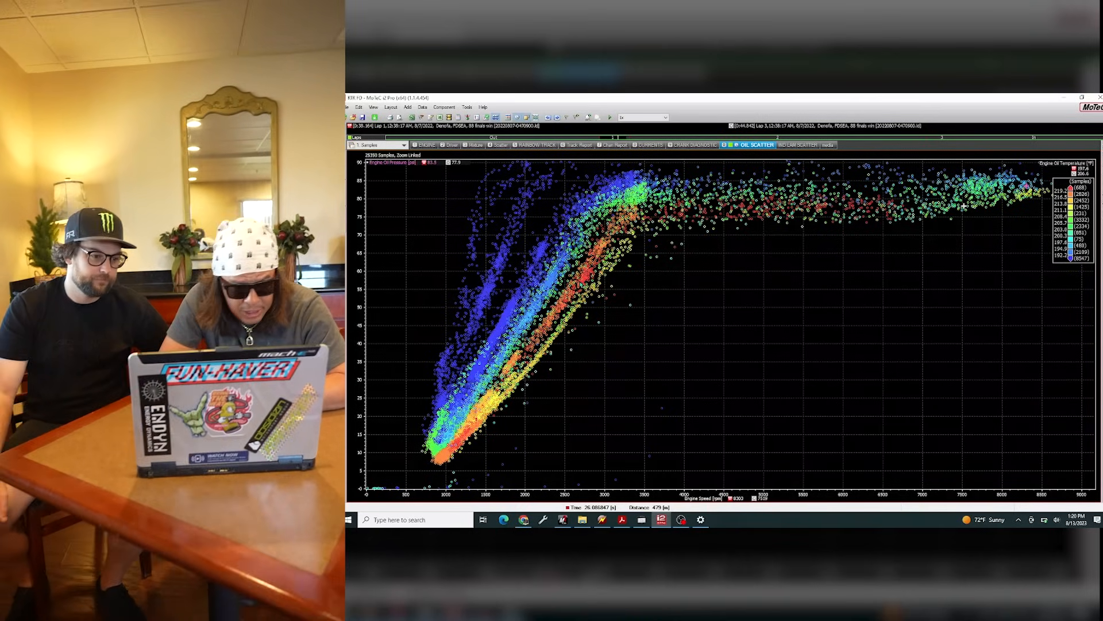
{"action": "left_click", "coordinate": [439, 145]}
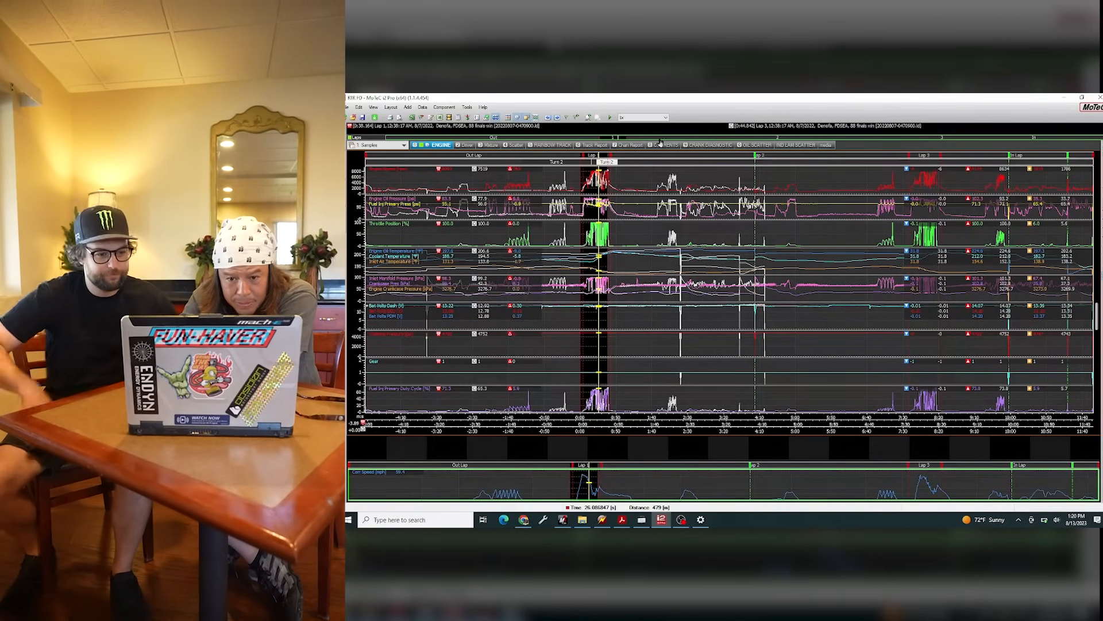
Check the Currents worksheet, then return to the Mixture sheet covering a single lap
{"action": "left_click", "coordinate": [667, 145]}
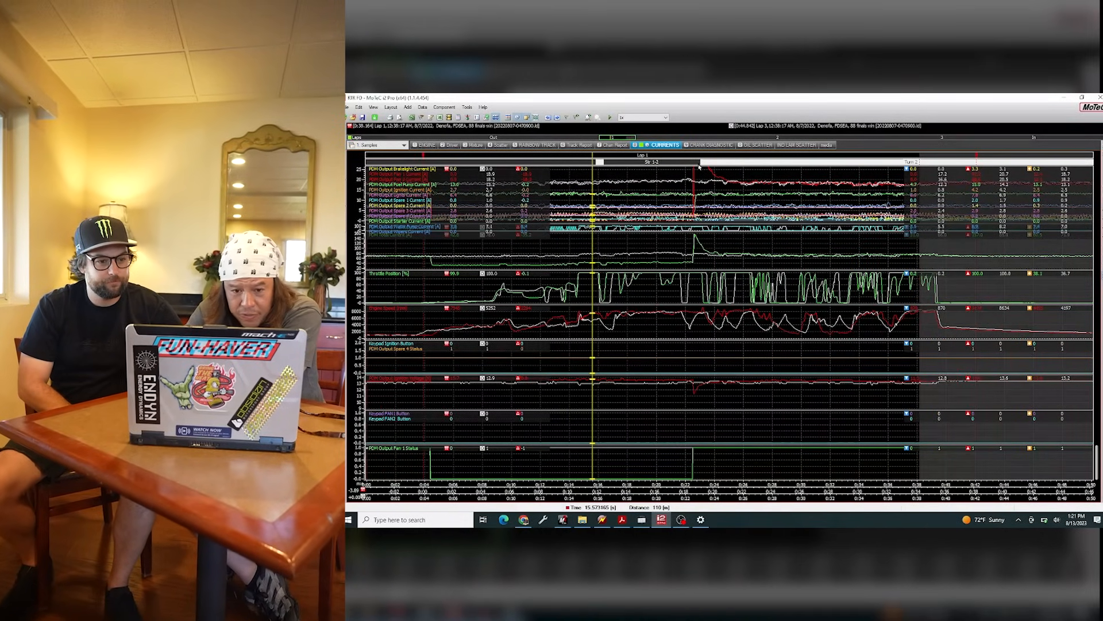
{"action": "left_click", "coordinate": [696, 242]}
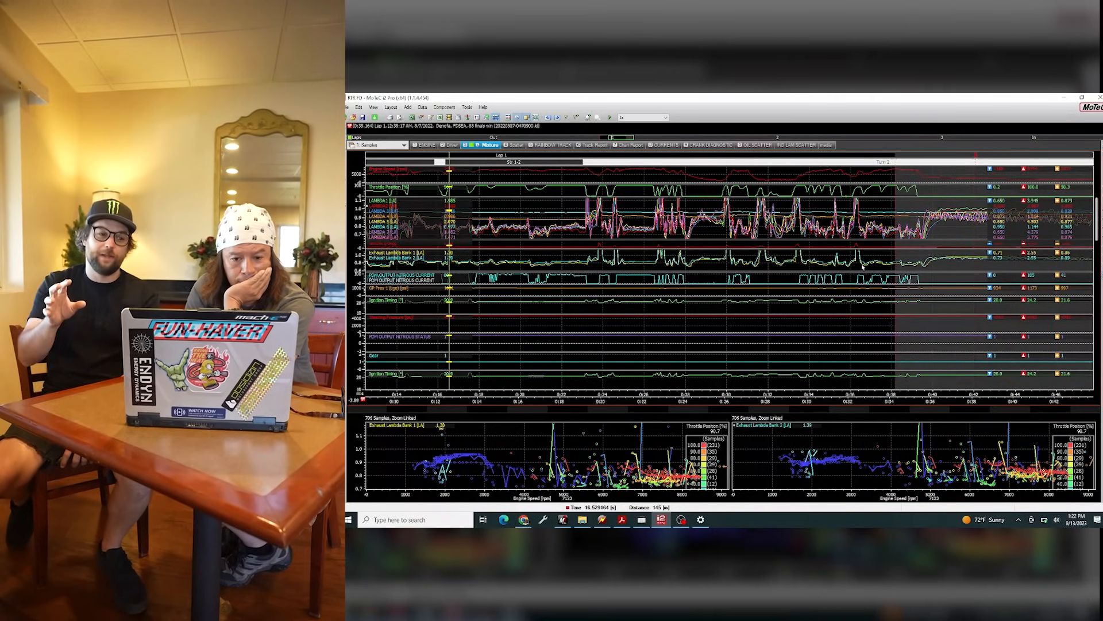
Move the time cursor later in the lap, then bring up the individual lambda scatter plots
{"action": "left_click", "coordinate": [564, 267]}
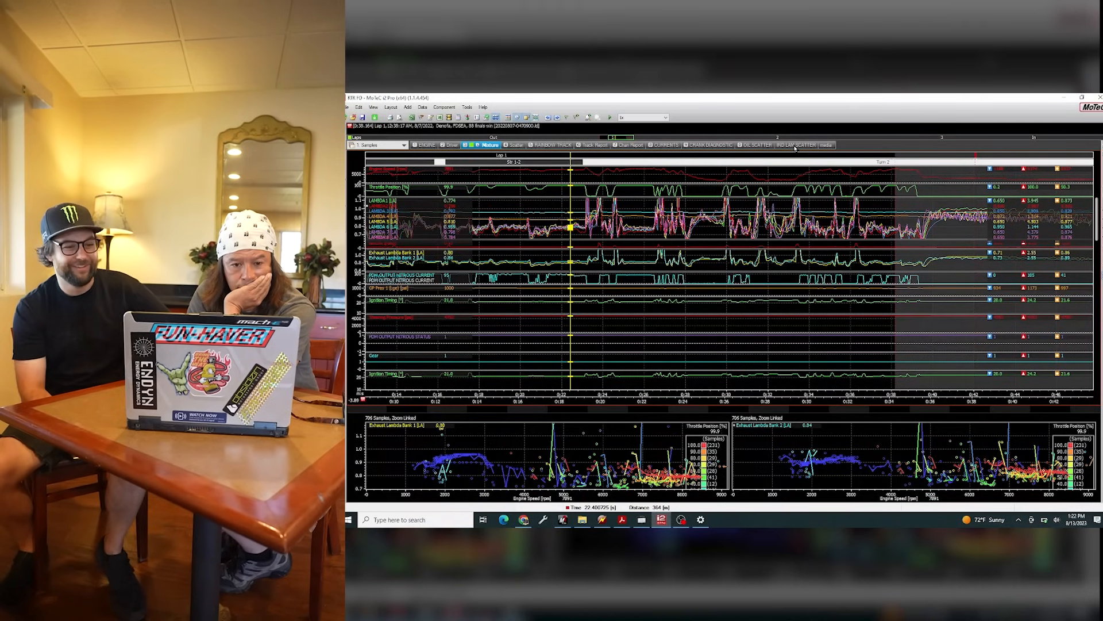
{"action": "left_click", "coordinate": [793, 145]}
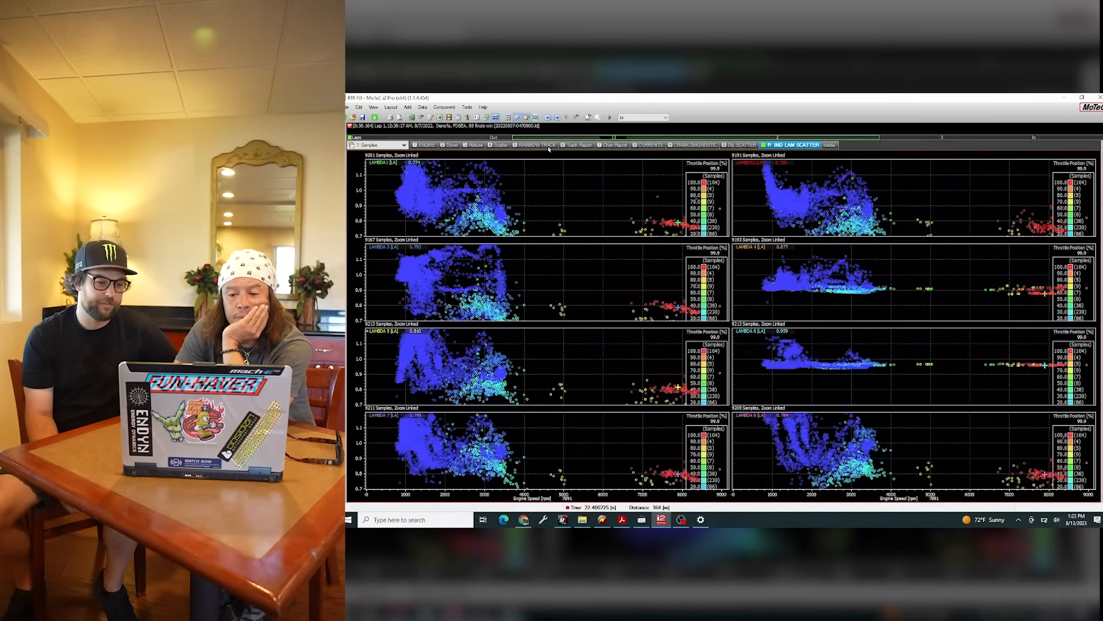
Switch to the Crank Diagnostic worksheet with engine speed reference, ignition and synchronisation traces
{"action": "left_click", "coordinate": [708, 145]}
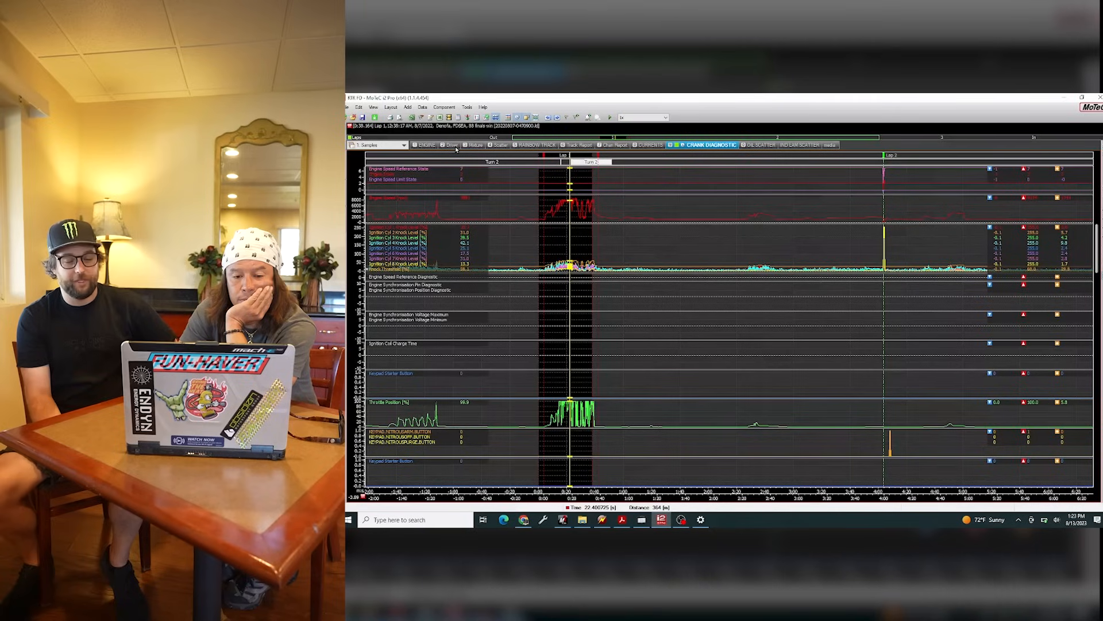